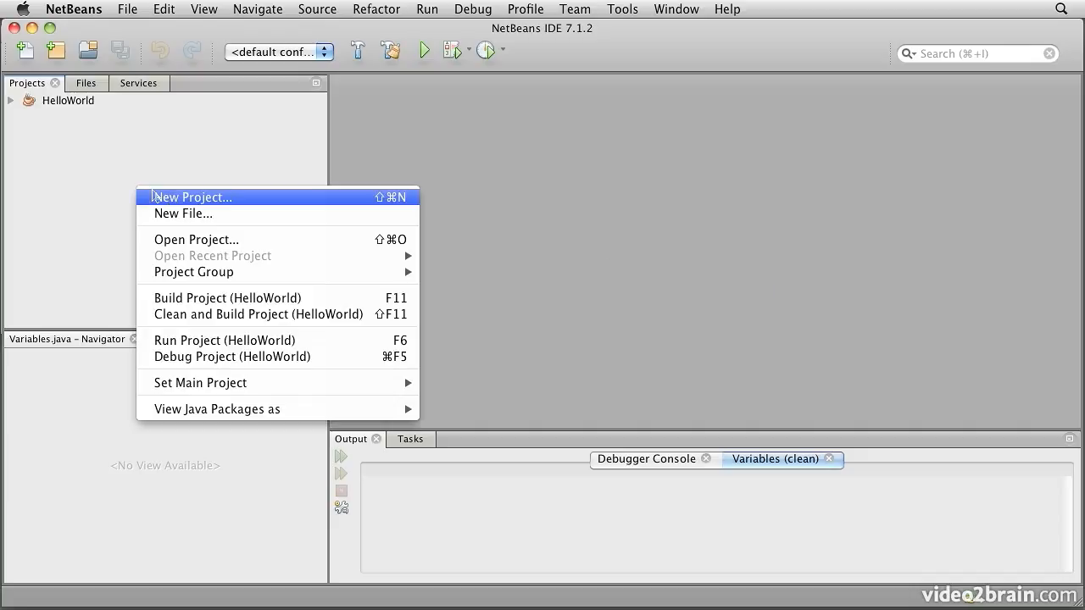
- Start a new Java Application project and enter 'Var' as the beginning of the project name
click(192, 197)
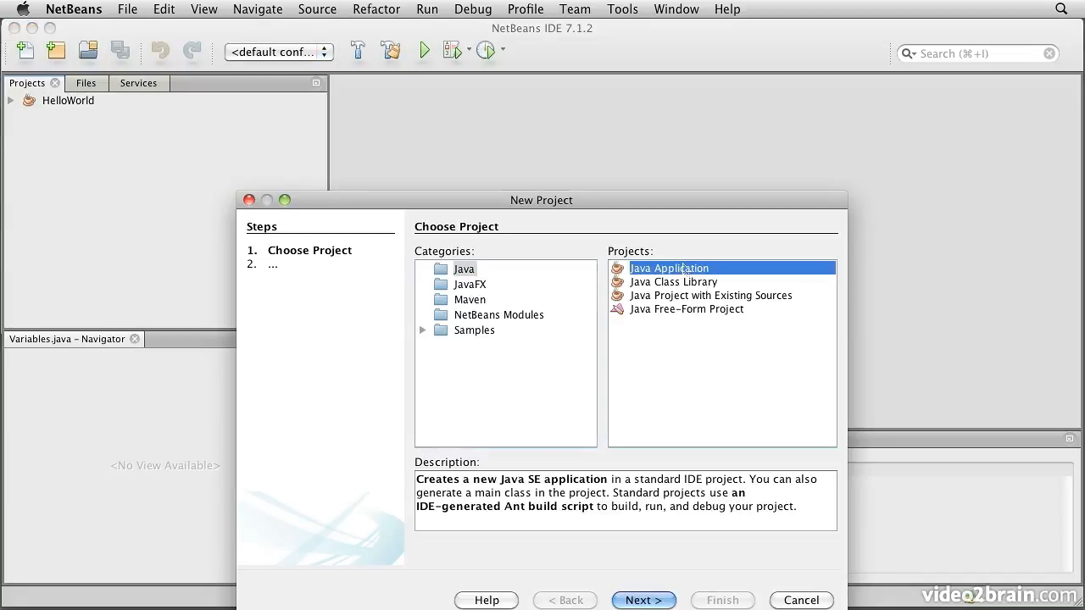
click(644, 600)
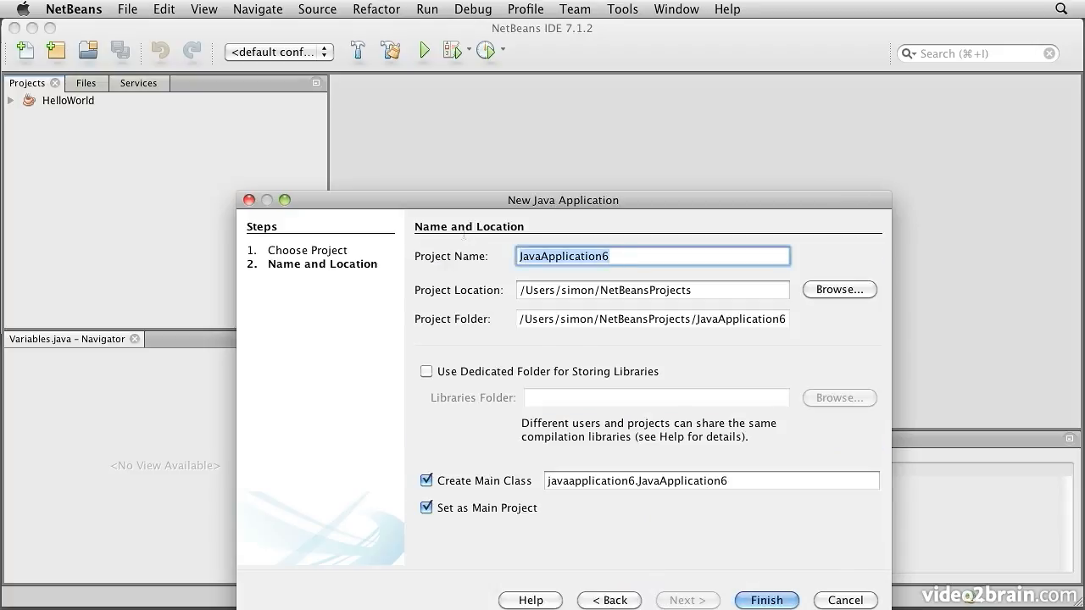
text(Var)
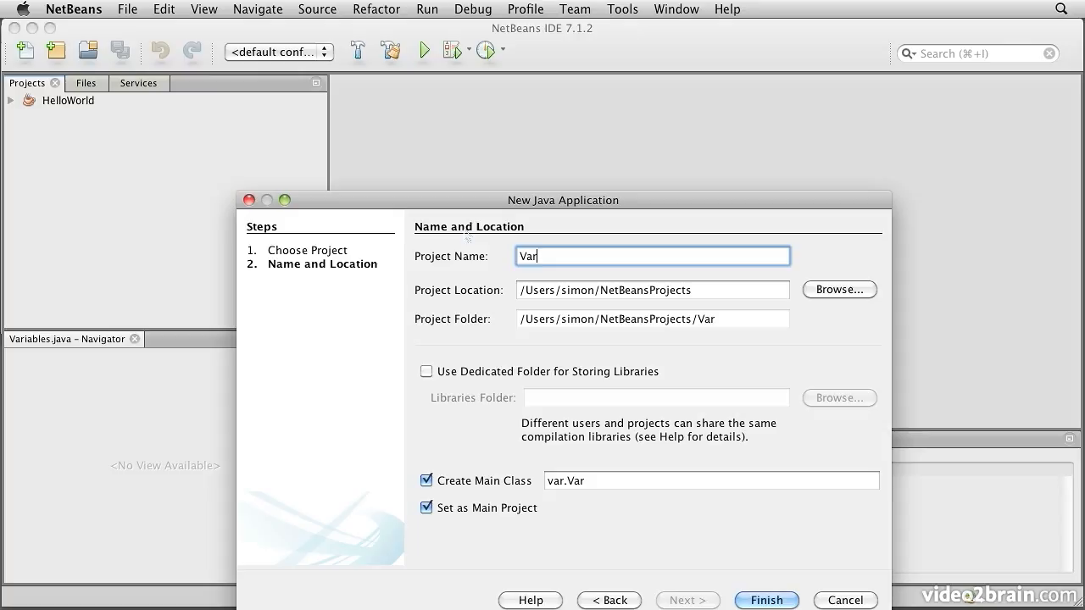
click(766, 601)
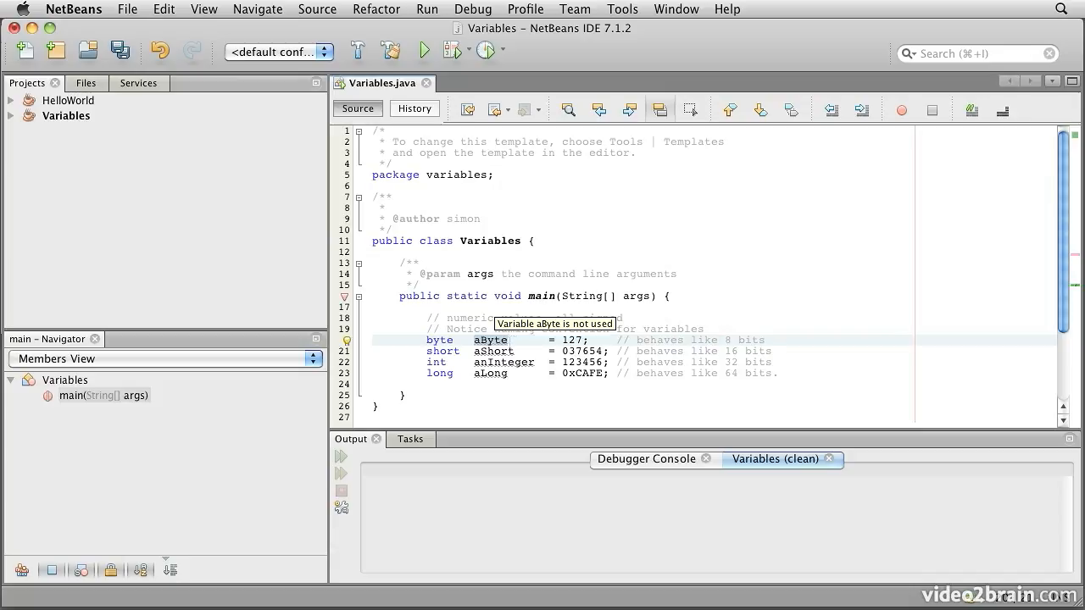
- Point out the unused aByte variable and its declaration in main
click(509, 339)
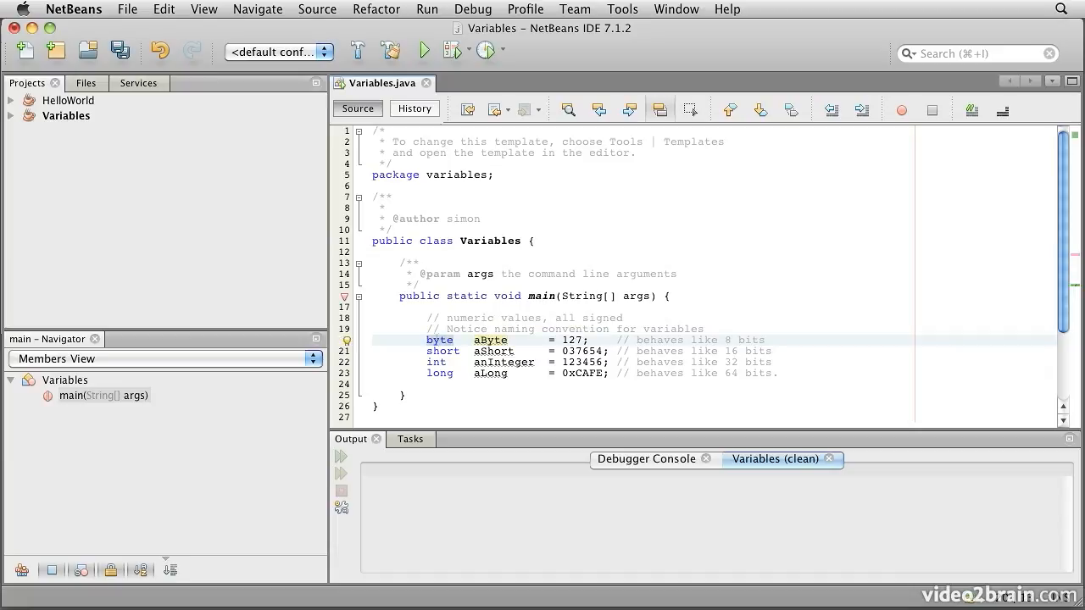
click(454, 339)
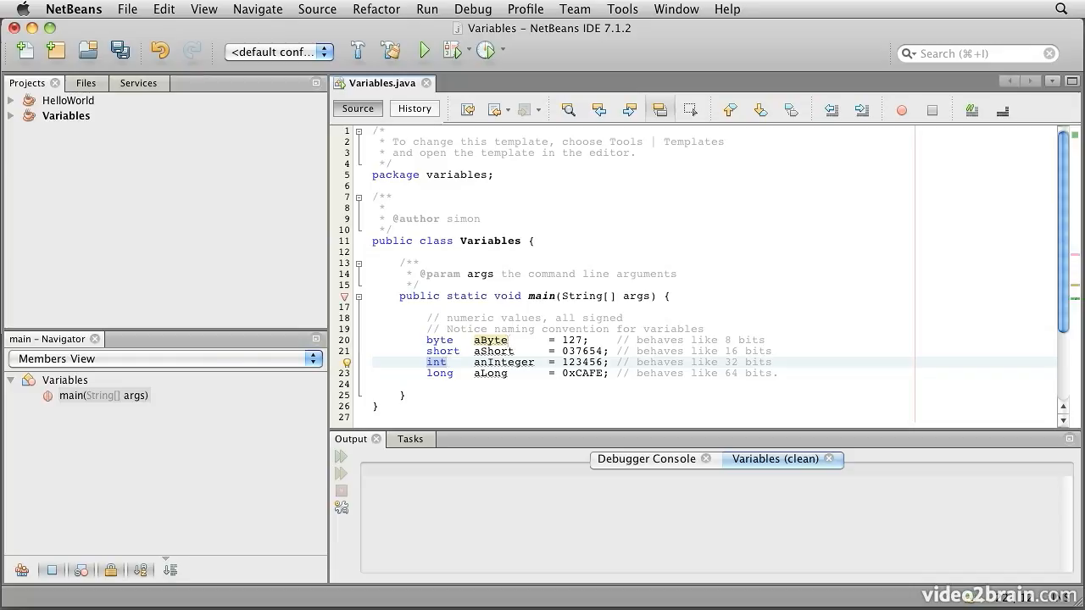
click(448, 363)
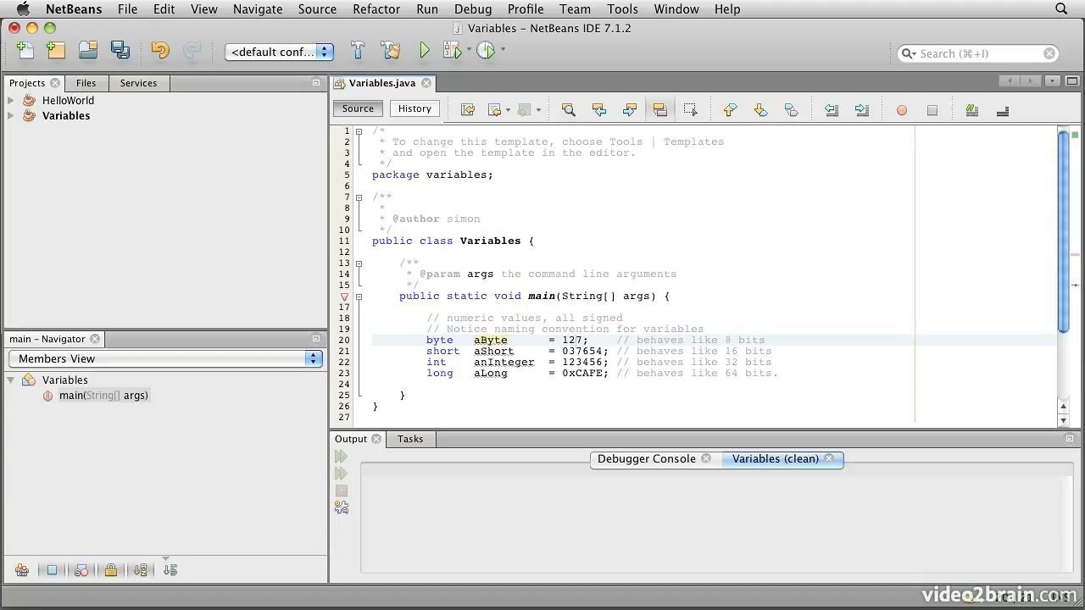
click(346, 339)
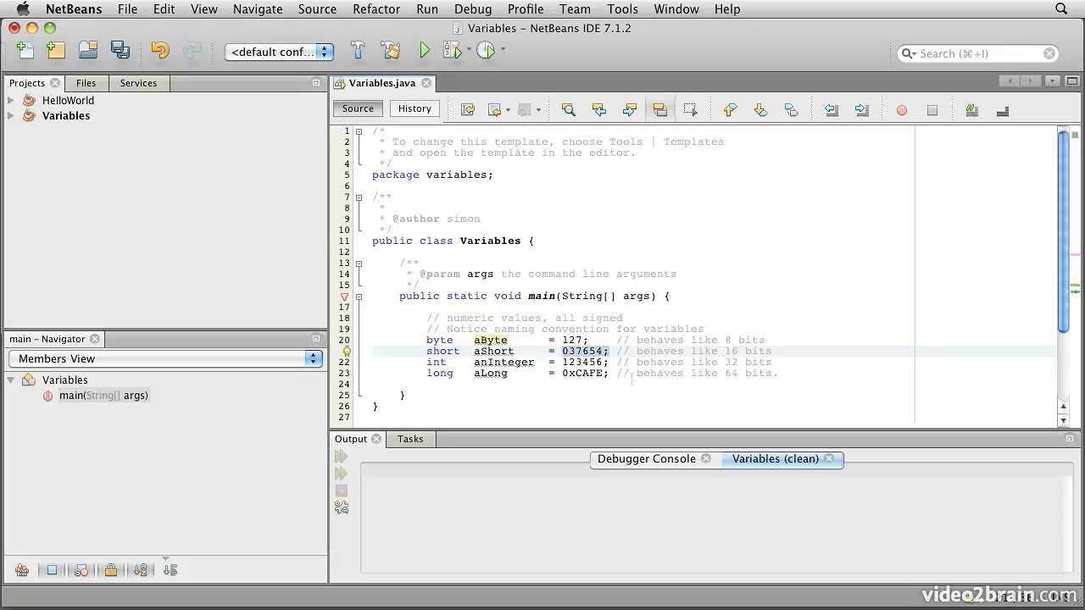
click(608, 351)
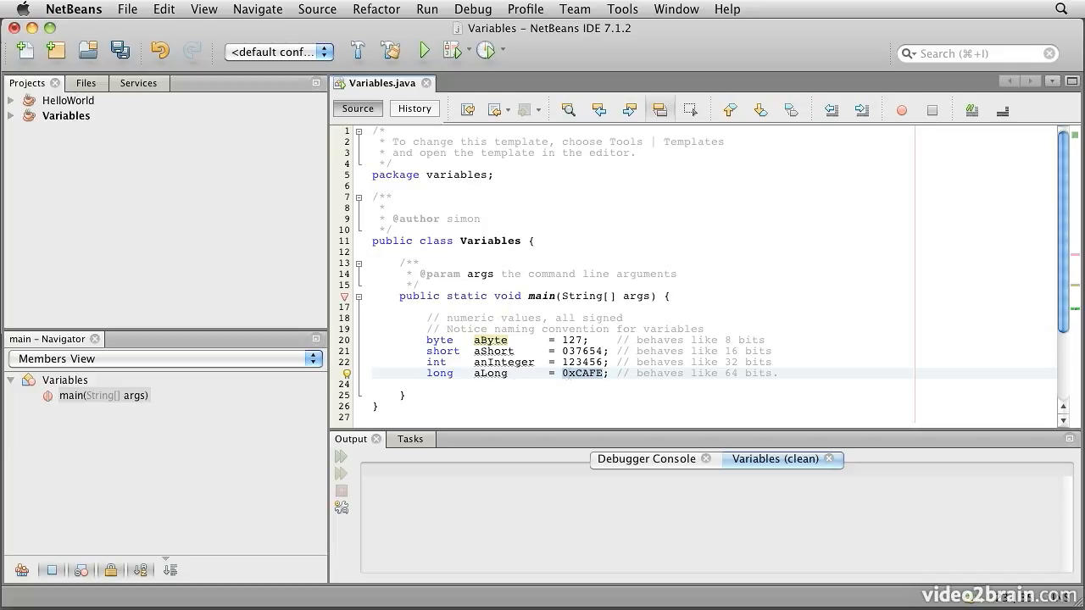
click(603, 373)
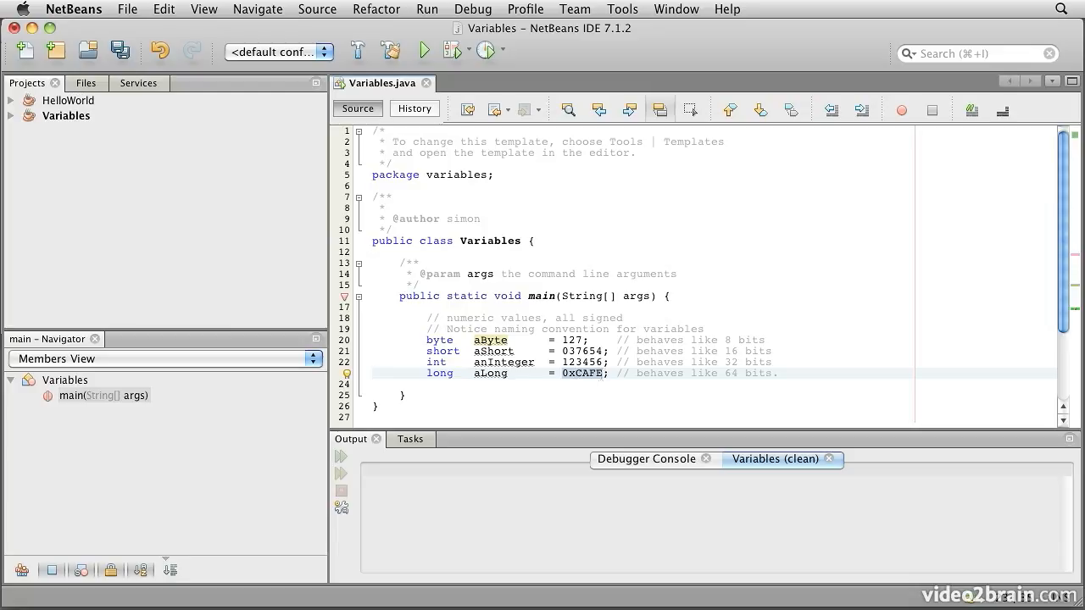
click(604, 373)
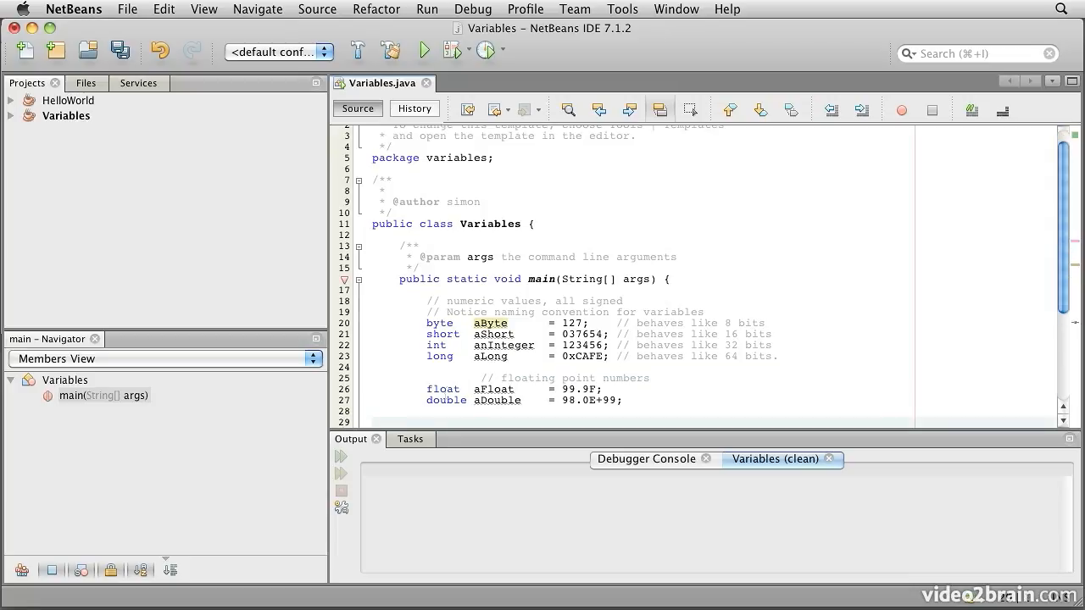
- Point out the float aFloat = 99.9F and double aDouble = 98.0E+99 declarations
click(448, 400)
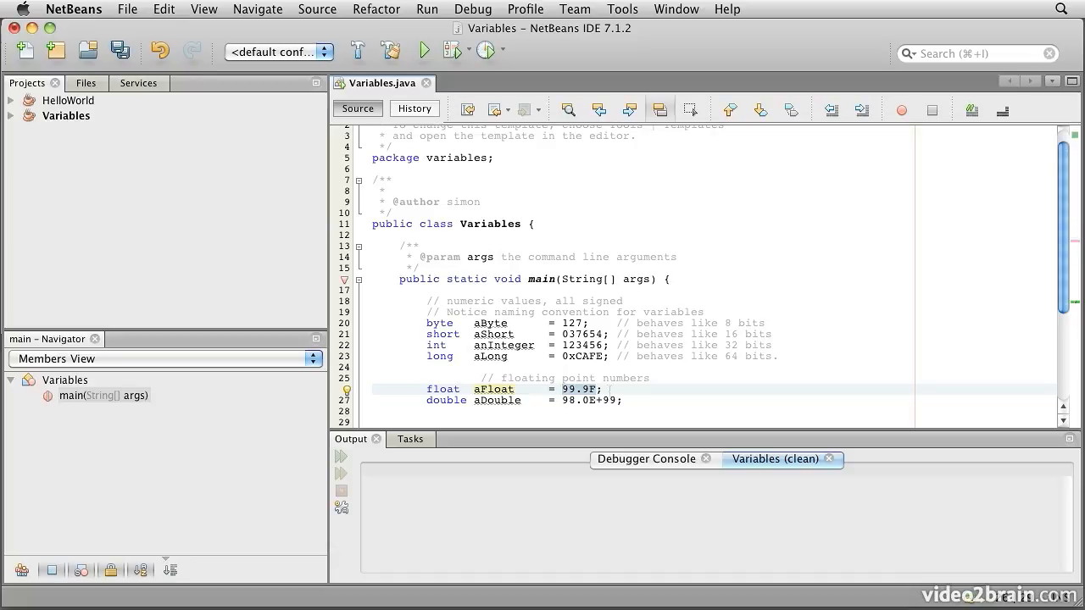
click(563, 388)
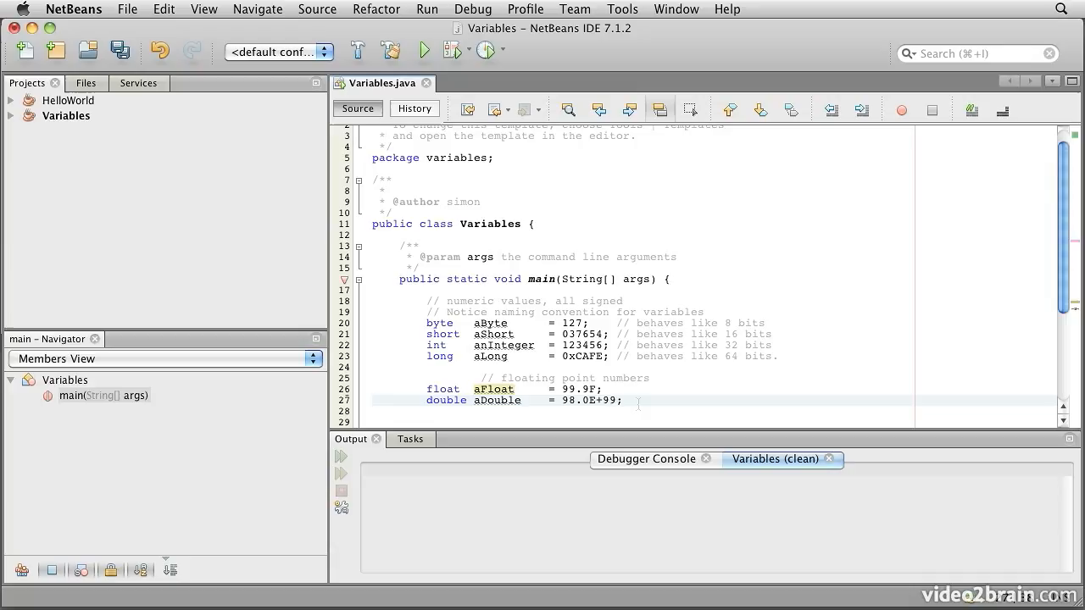
click(624, 400)
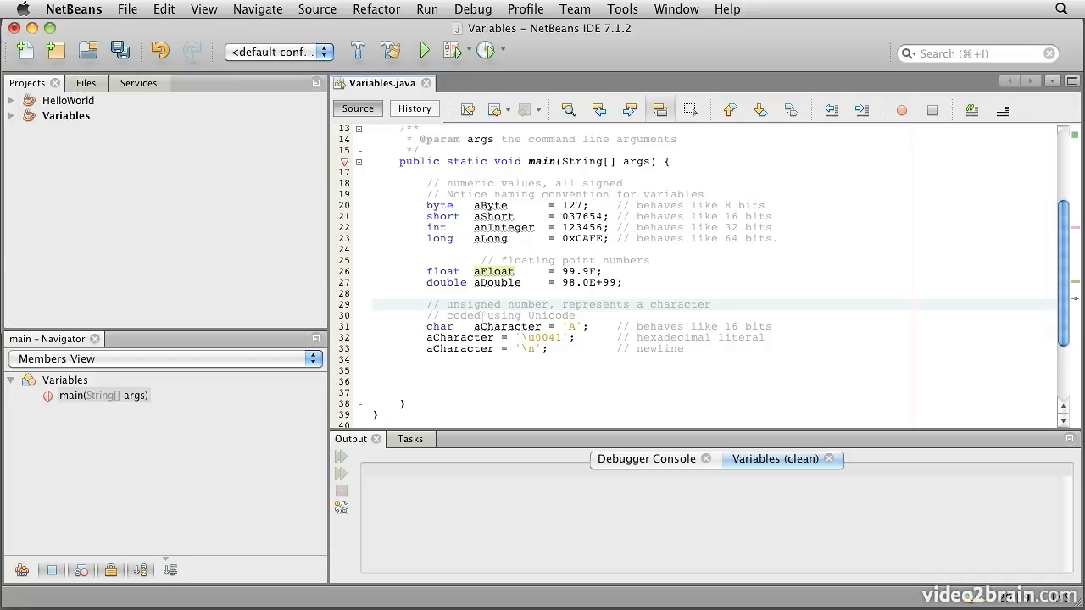
- Select a word in the editor near the char aCharacter = 'A' declaration
double_click(552, 316)
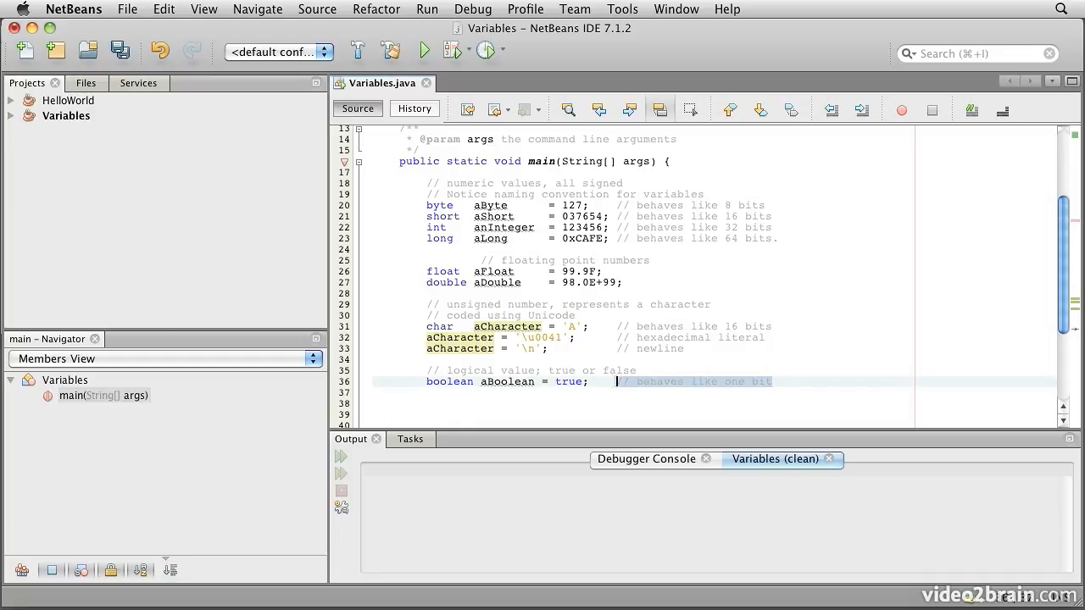
- Point out the 'behaves like one bit' and 'logical value' comments and the boolean type of aBoolean
double_click(569, 381)
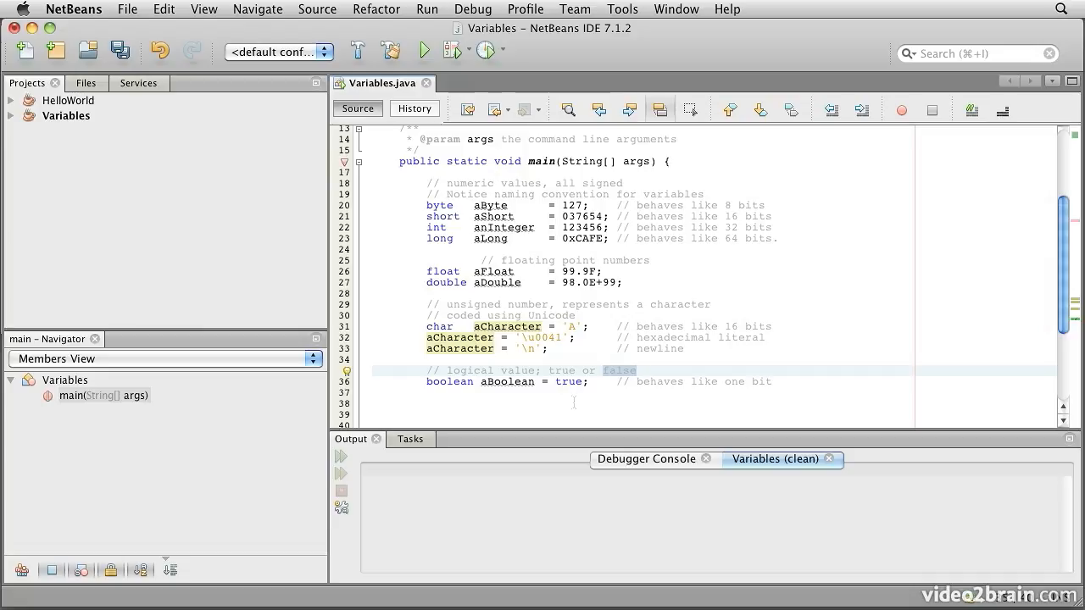
click(628, 370)
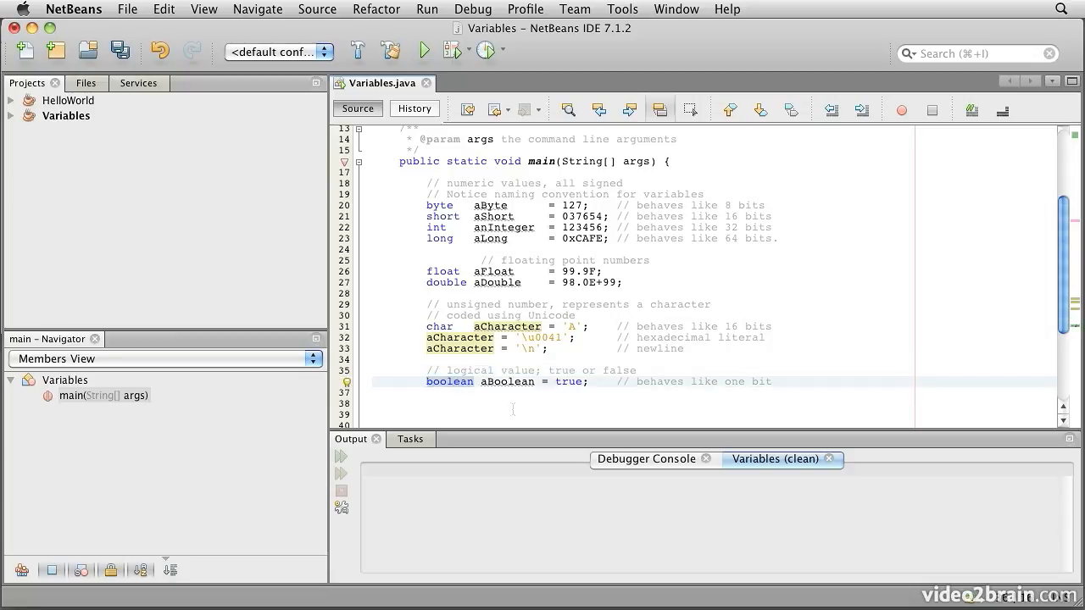
click(473, 382)
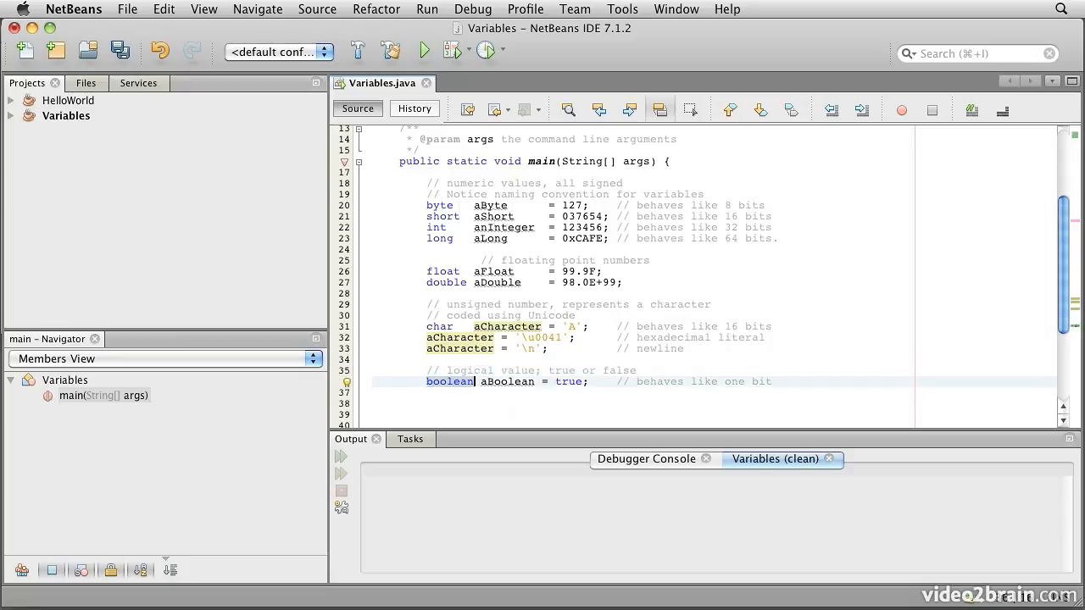